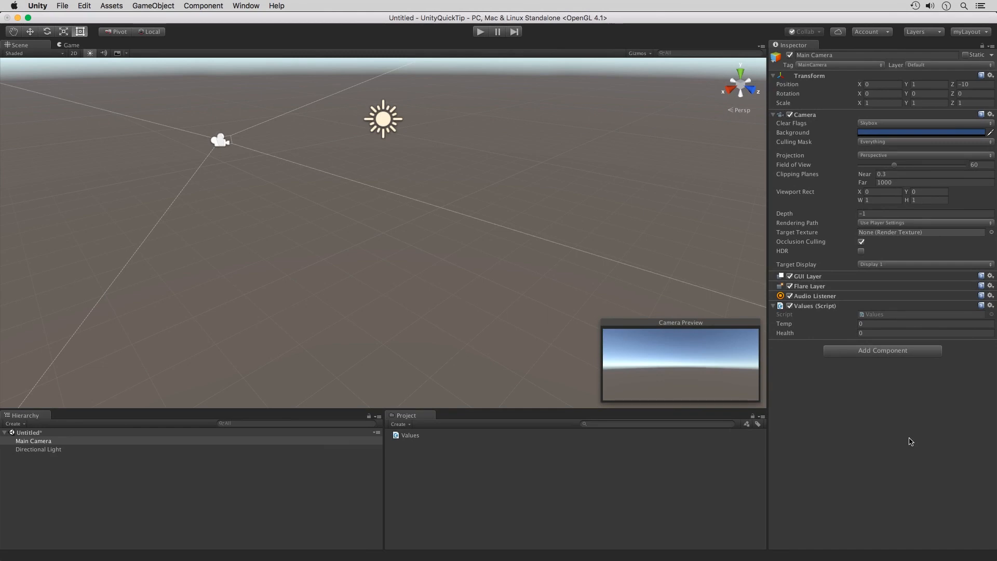
mouse_move(793, 336)
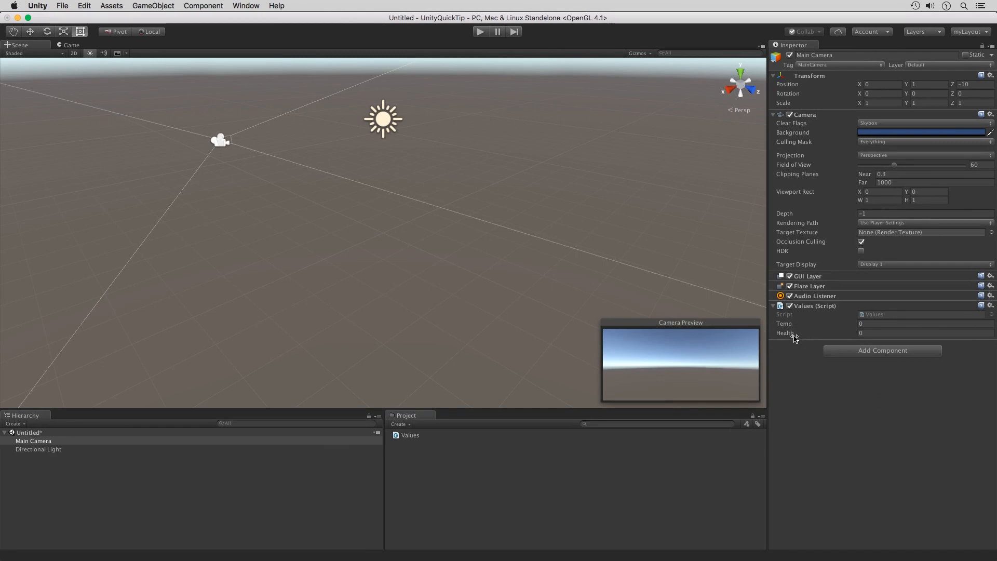
Add a [Range(-50f,120f)] attribute above public float temp in Values.cs.
click(925, 323)
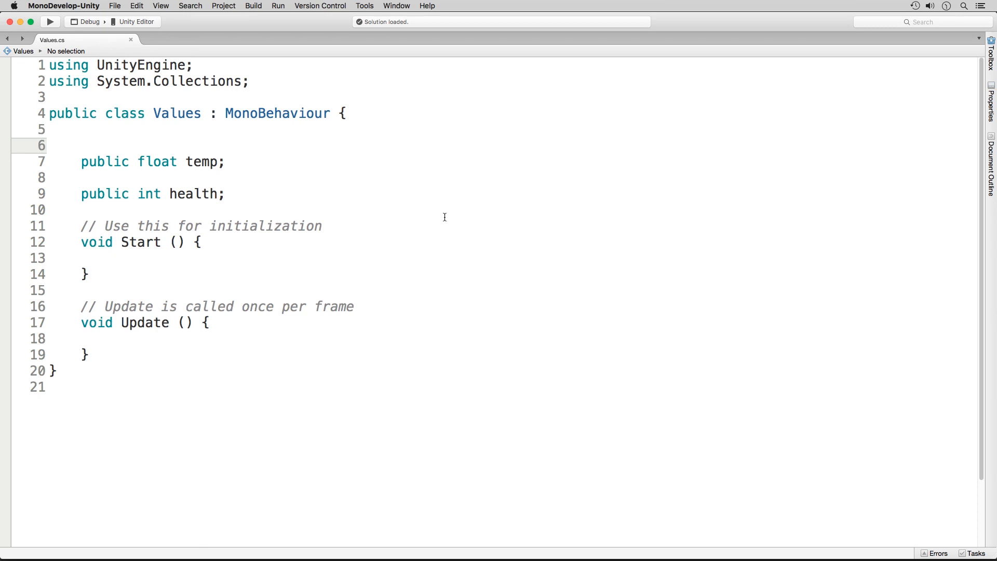
mouse_move(203, 193)
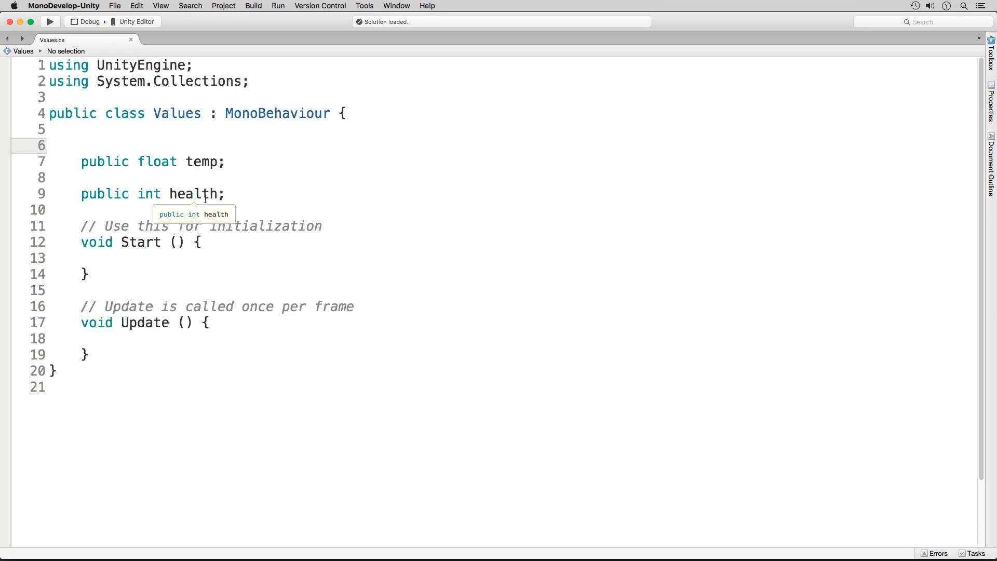
text([Ra)
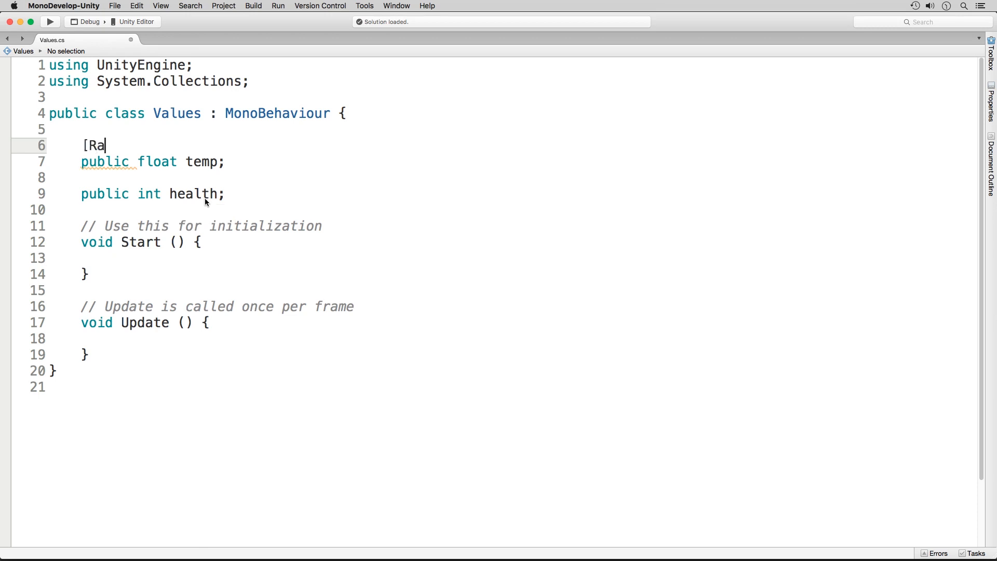
text(nge()
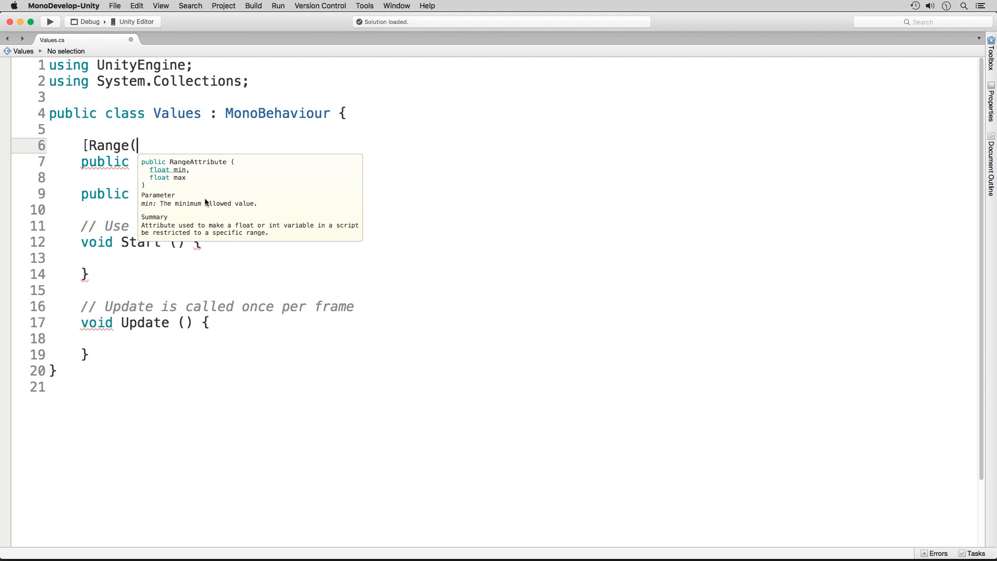
text(-50f,)
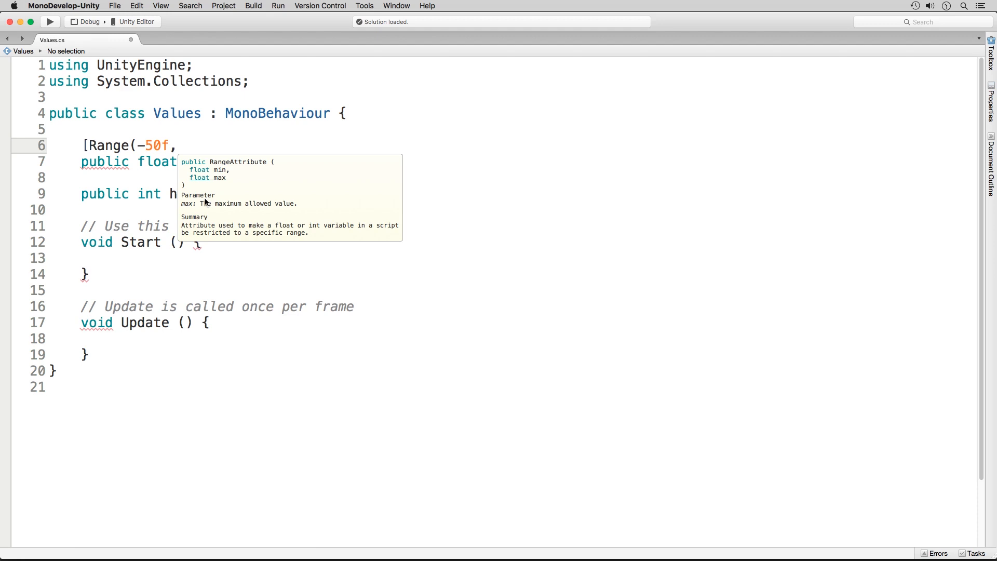
text(120f)
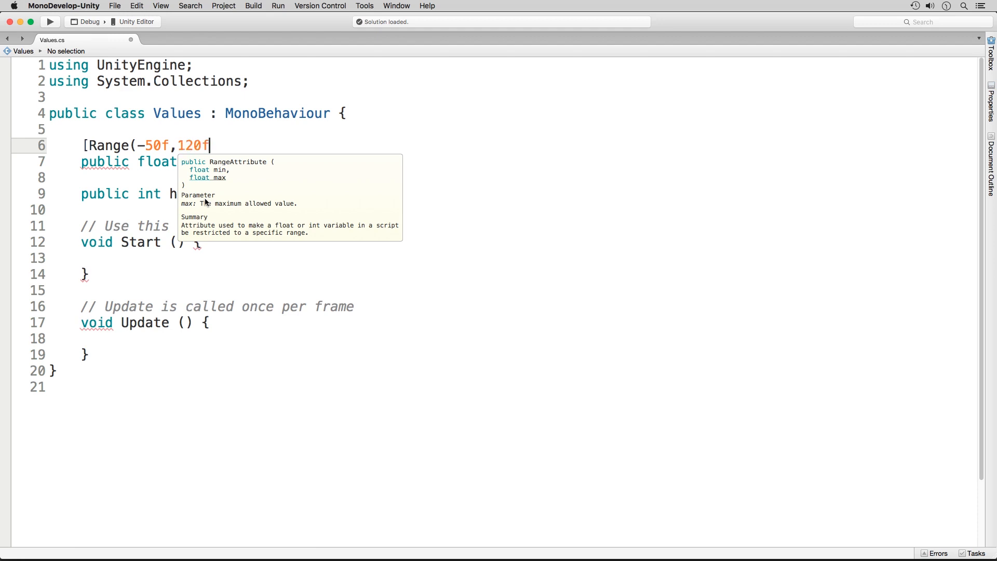
text())
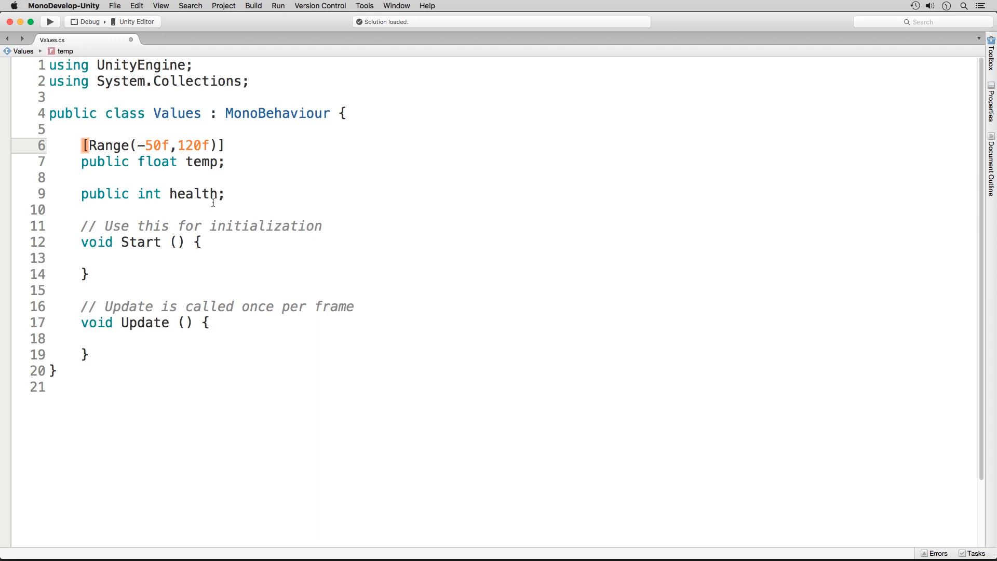
Paste the Range line above public int health and change it to Range(0,100).
right_click(89, 145)
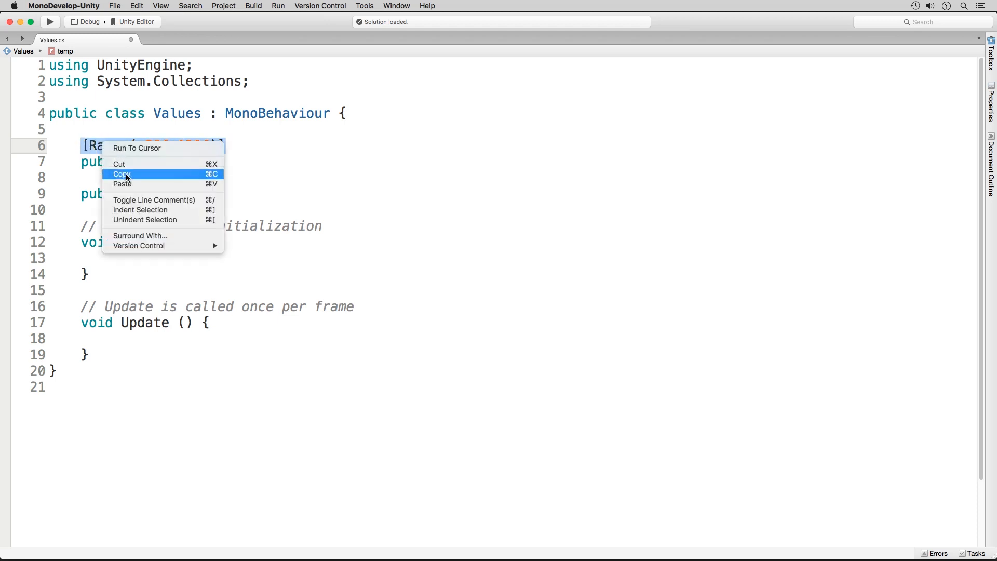
click(122, 174)
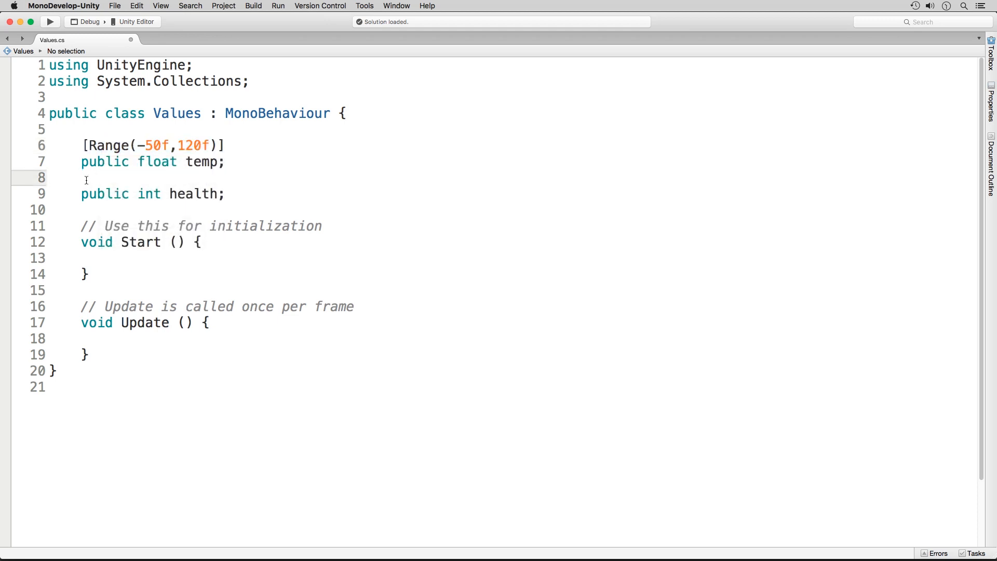
text([Range(-50f,120f)])
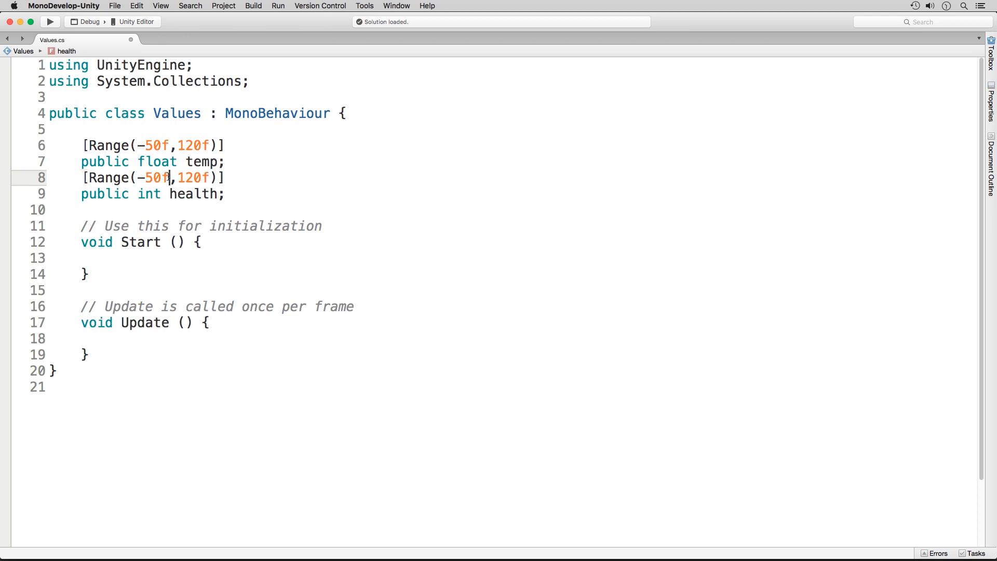
text(0)
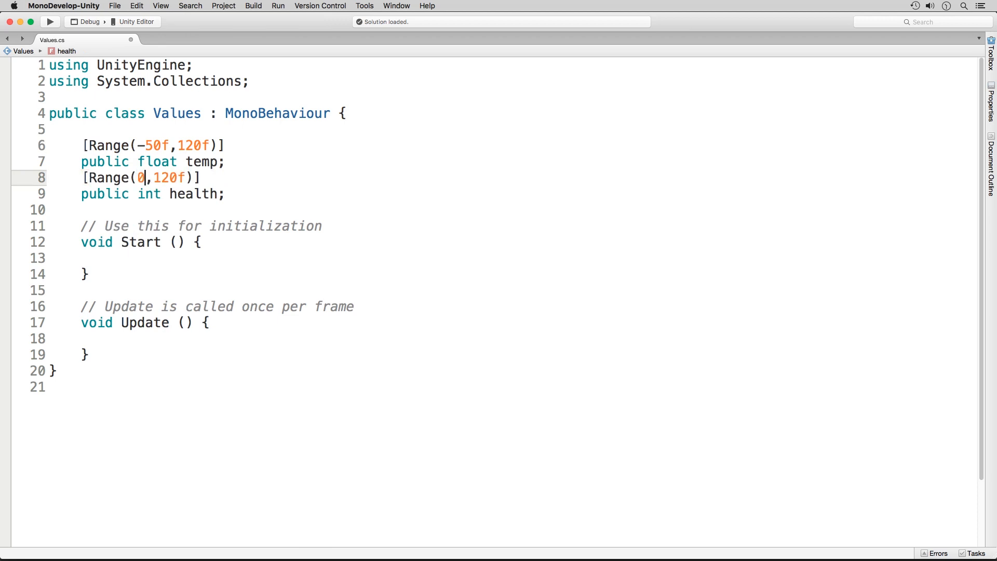
double_click(148, 194)
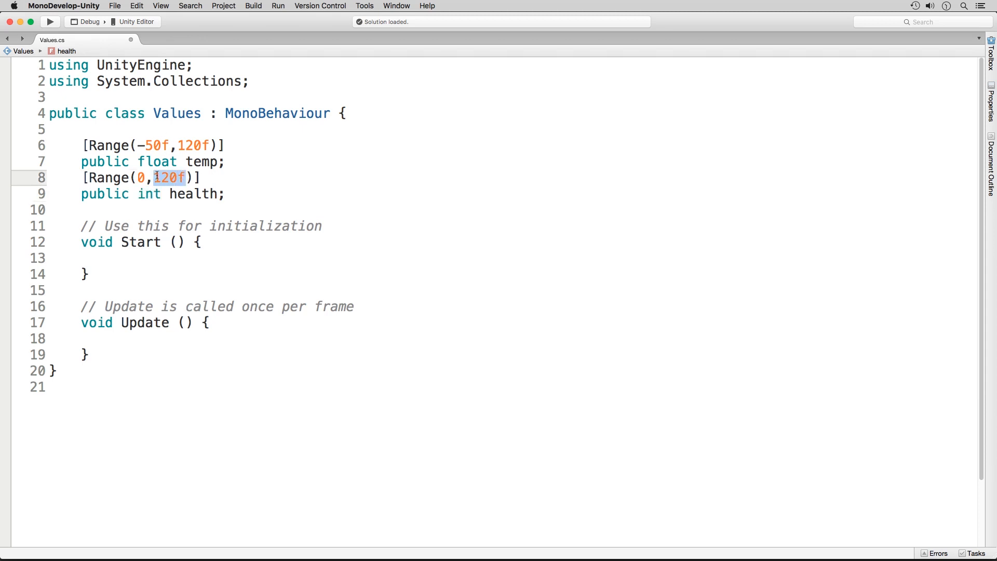
text(100)
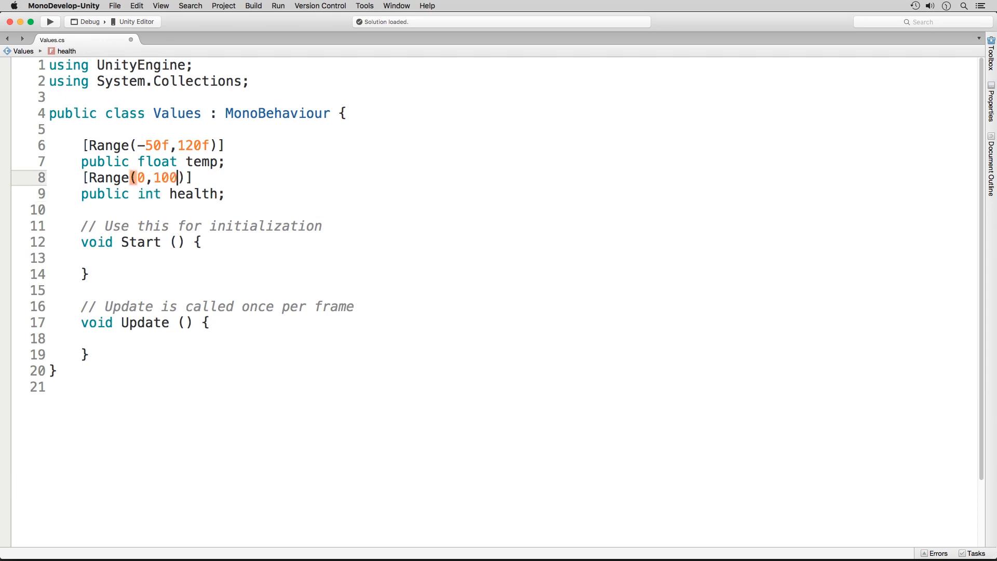
click(152, 178)
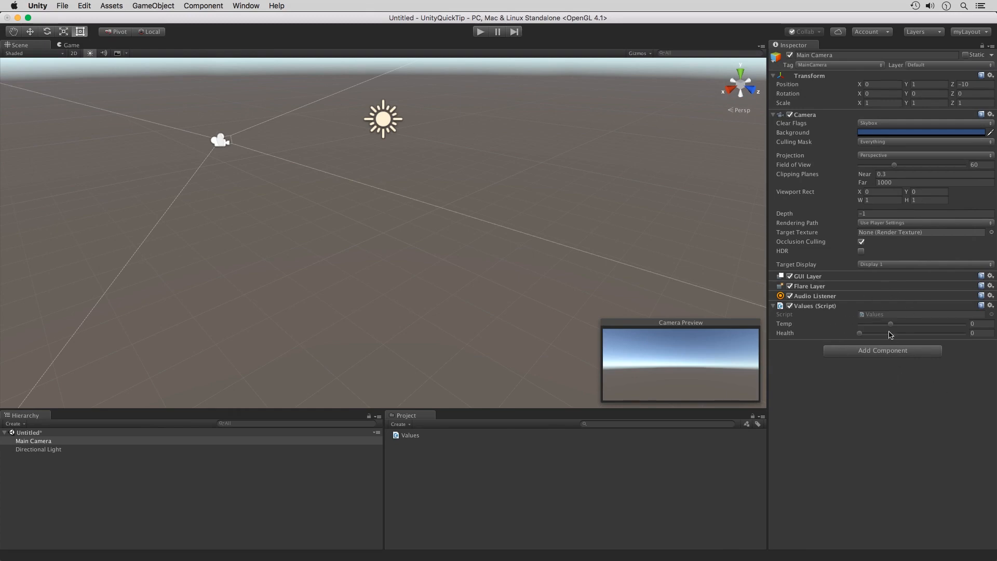
Drag Temp to 120 then -50, and set Health to about 46.
drag(889, 323, 925, 323)
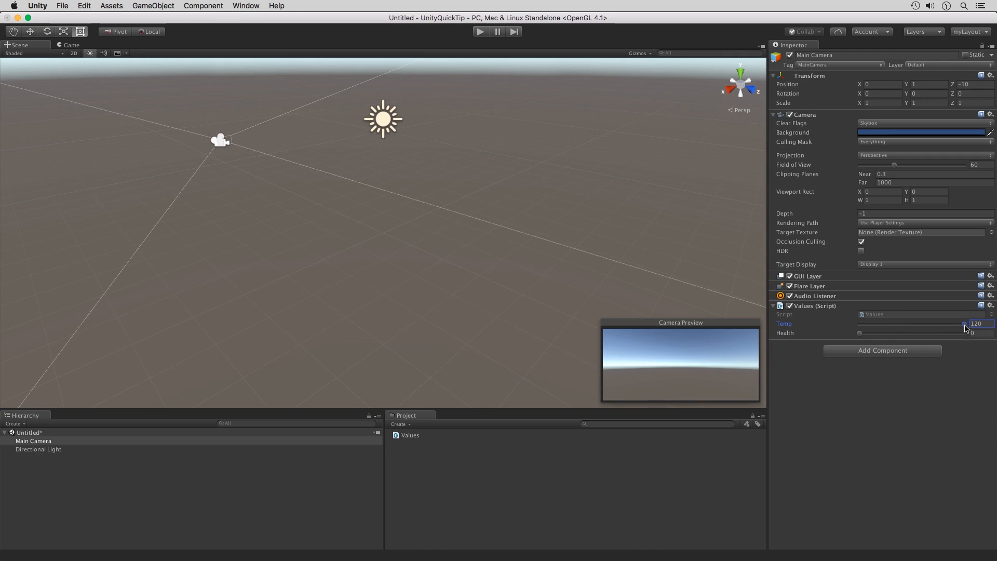
drag(966, 325, 859, 325)
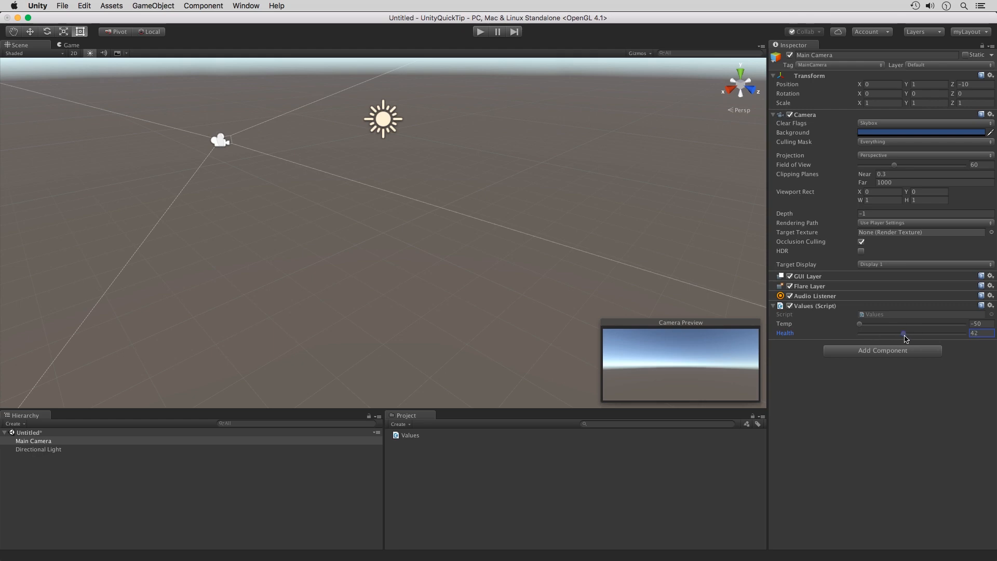
drag(902, 334, 908, 333)
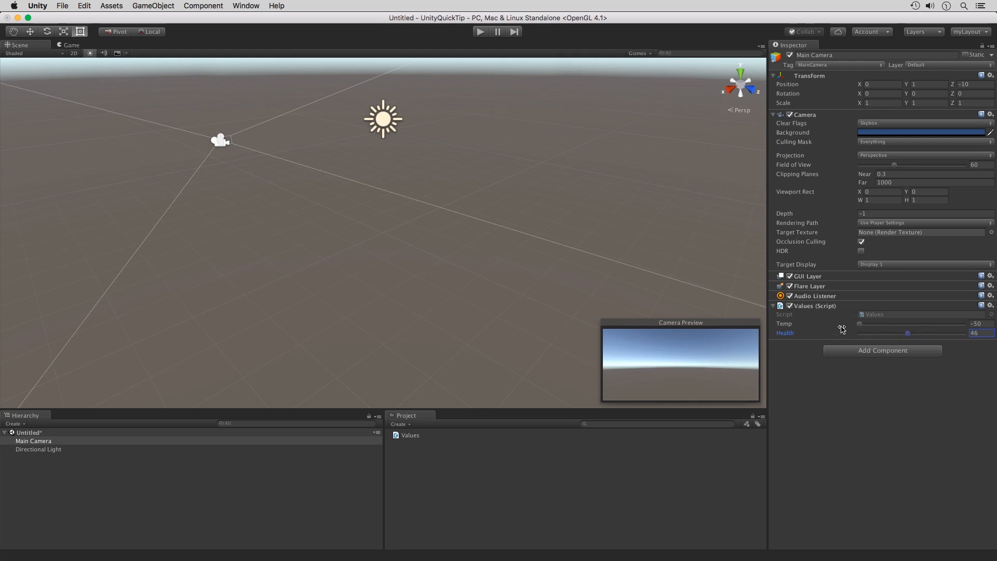